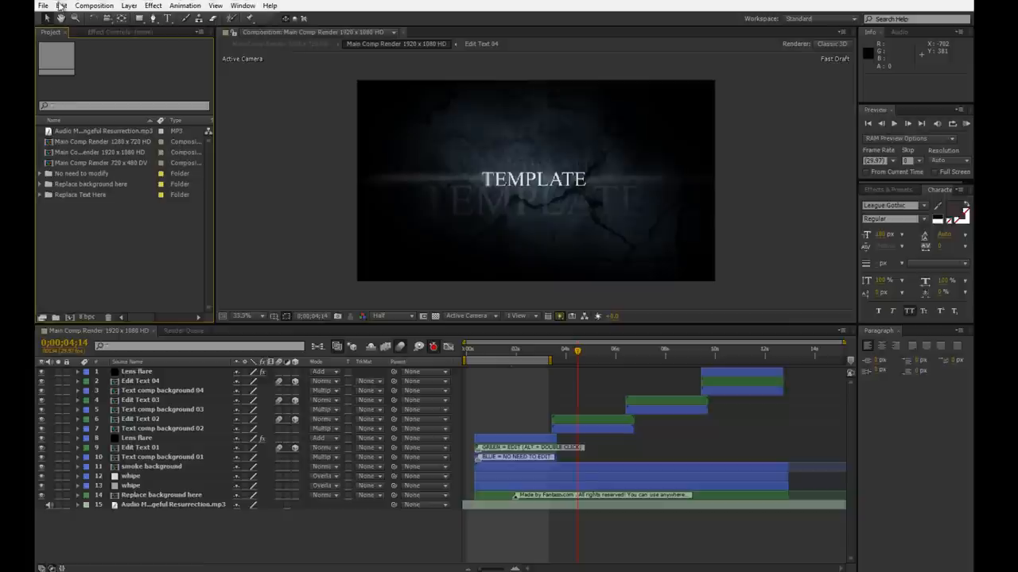
Enable the disk cache in the Media & Disk Cache preferences.
click(51, 5)
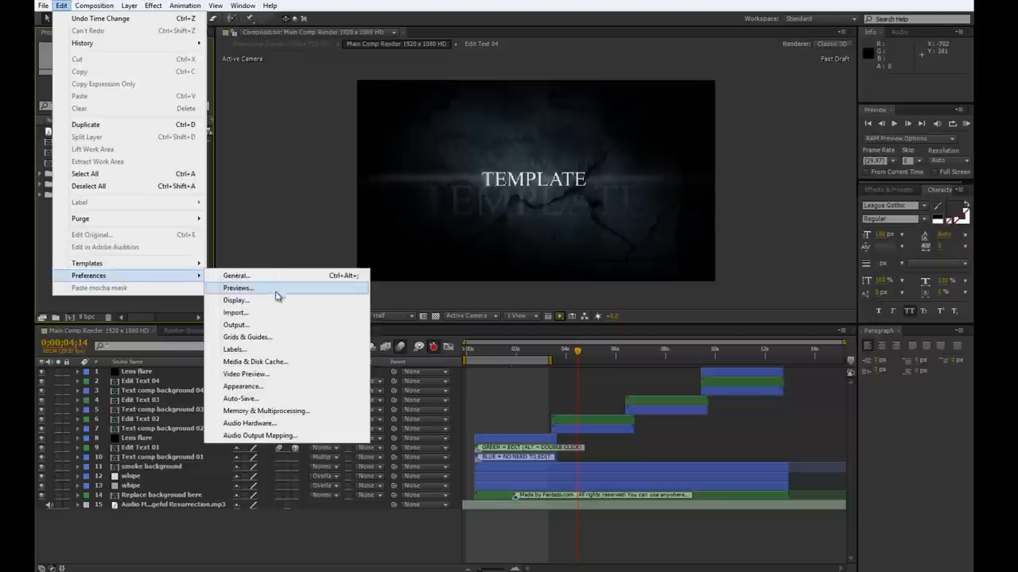
click(254, 362)
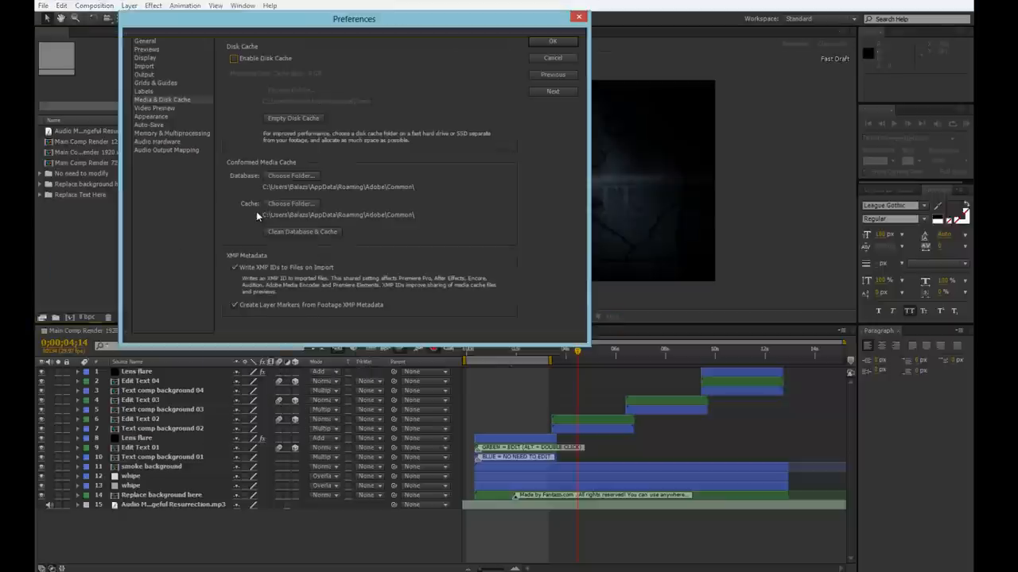
click(225, 57)
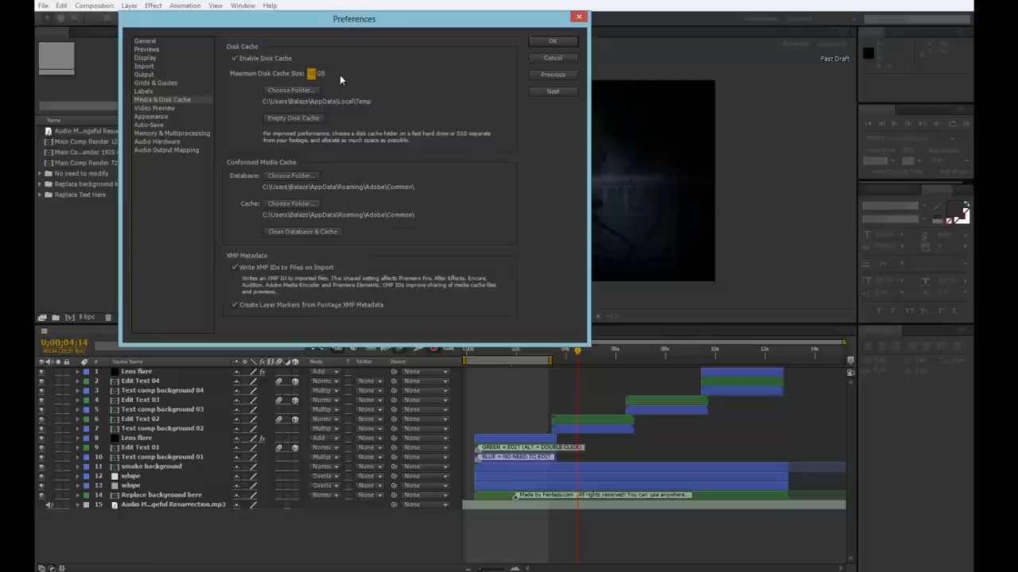
mouse_move(289, 96)
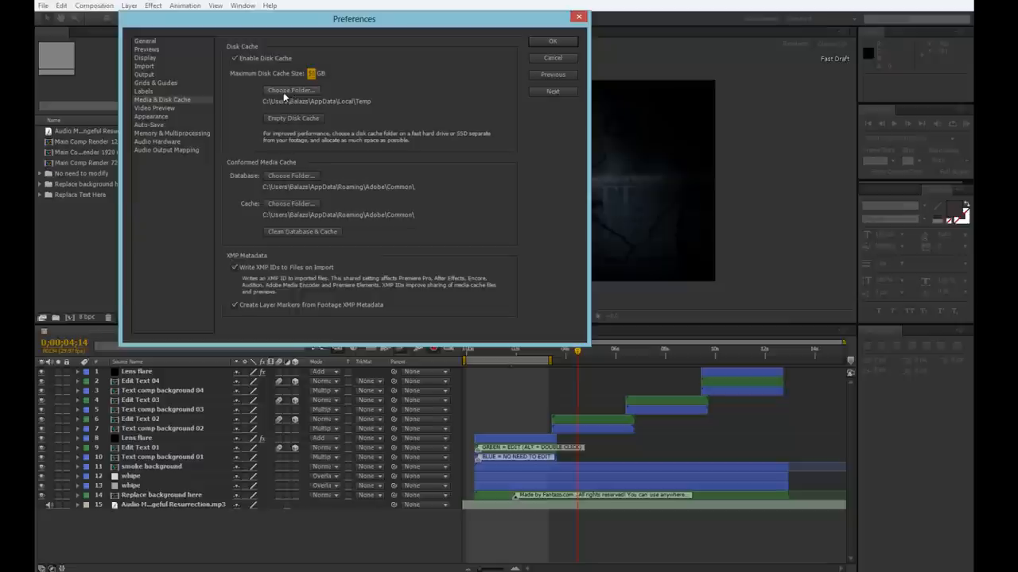
mouse_move(251, 108)
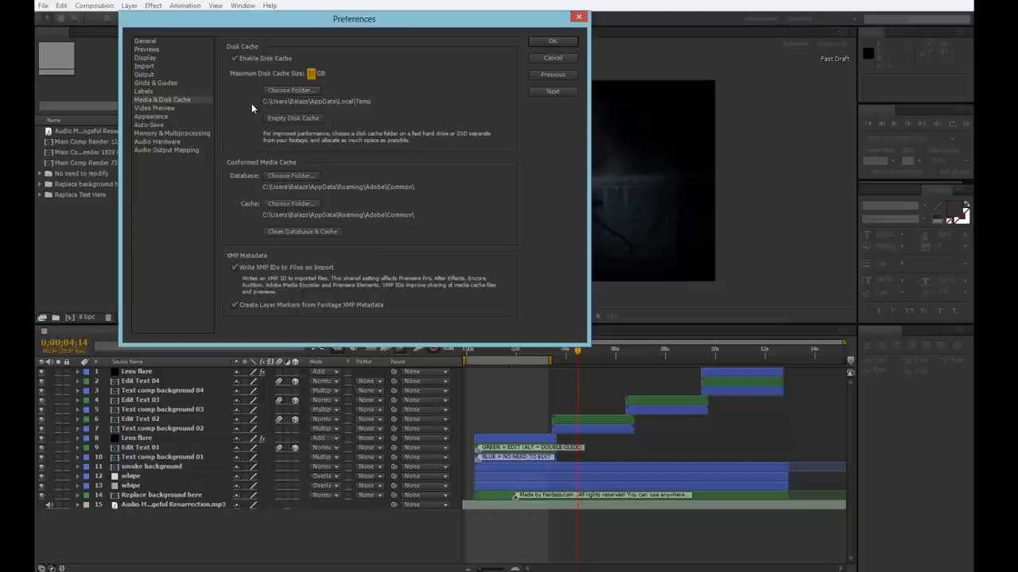
mouse_move(247, 92)
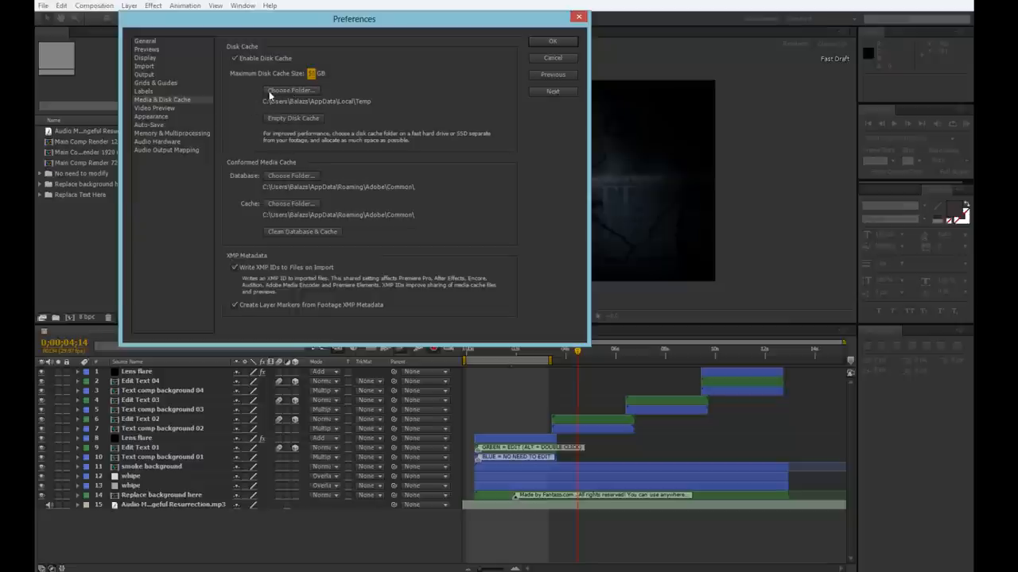
Enable Render Multiple Frames Simultaneously under Memory & Multiprocessing and confirm the preferences.
click(171, 134)
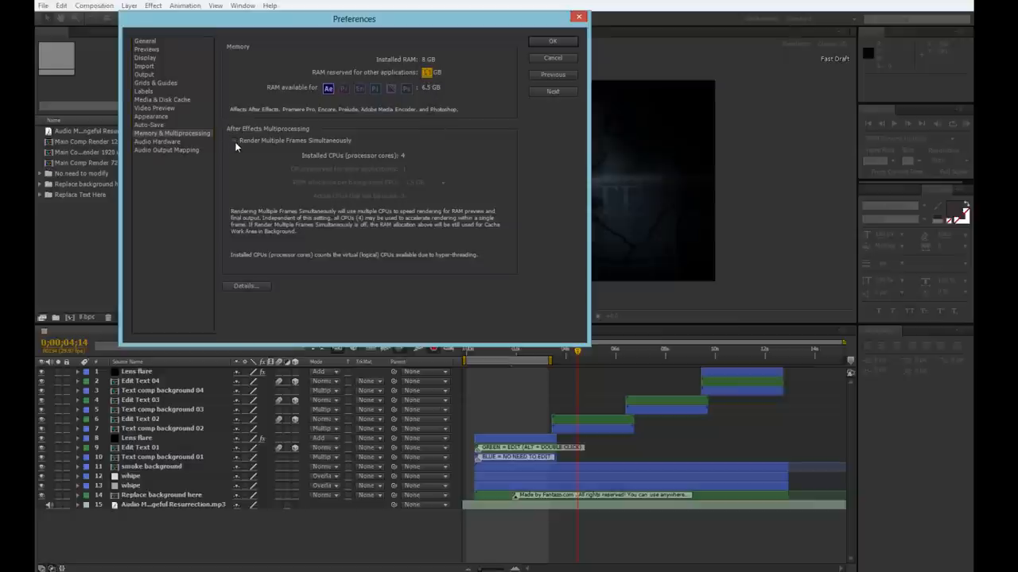
click(234, 140)
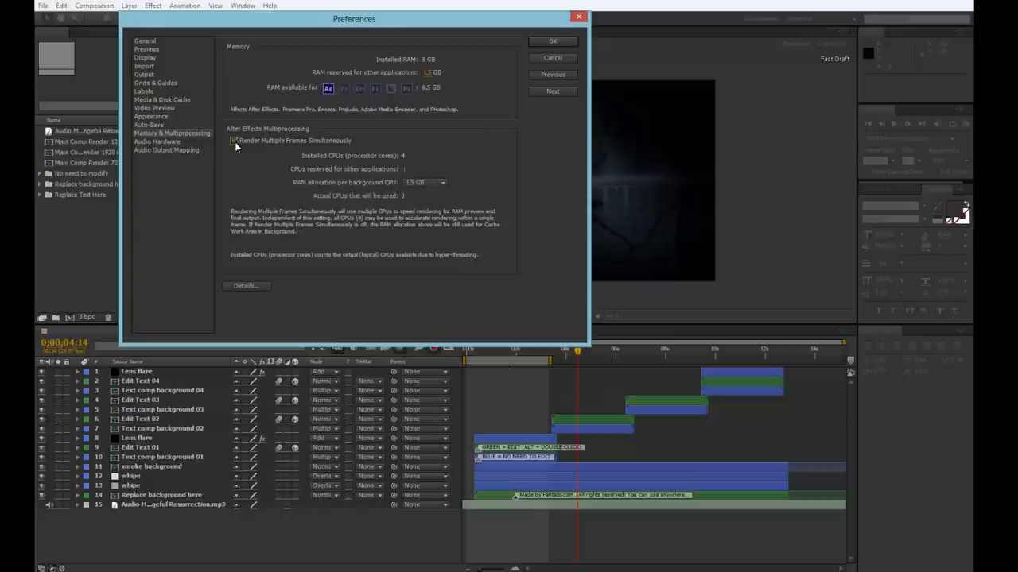
click(234, 140)
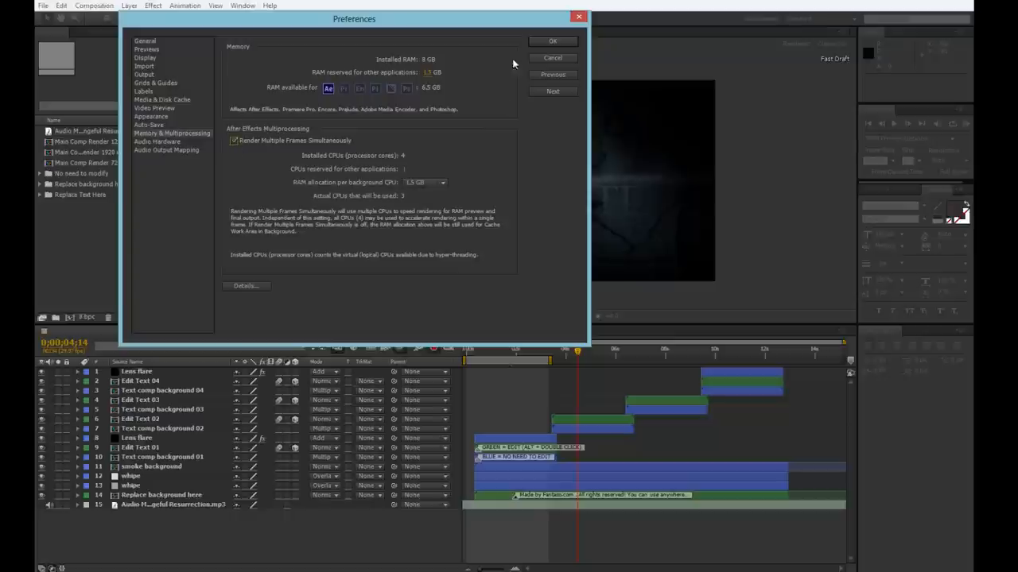
click(547, 41)
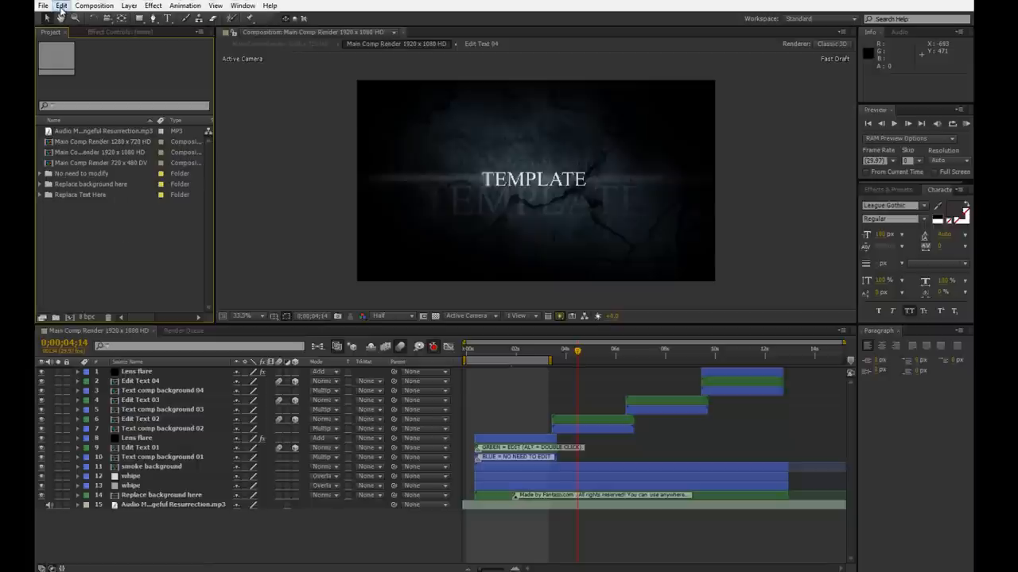
In the Secret preferences, enable Disable Layer Cache and Ignore Sequence Rendering Errors, then confirm.
click(64, 6)
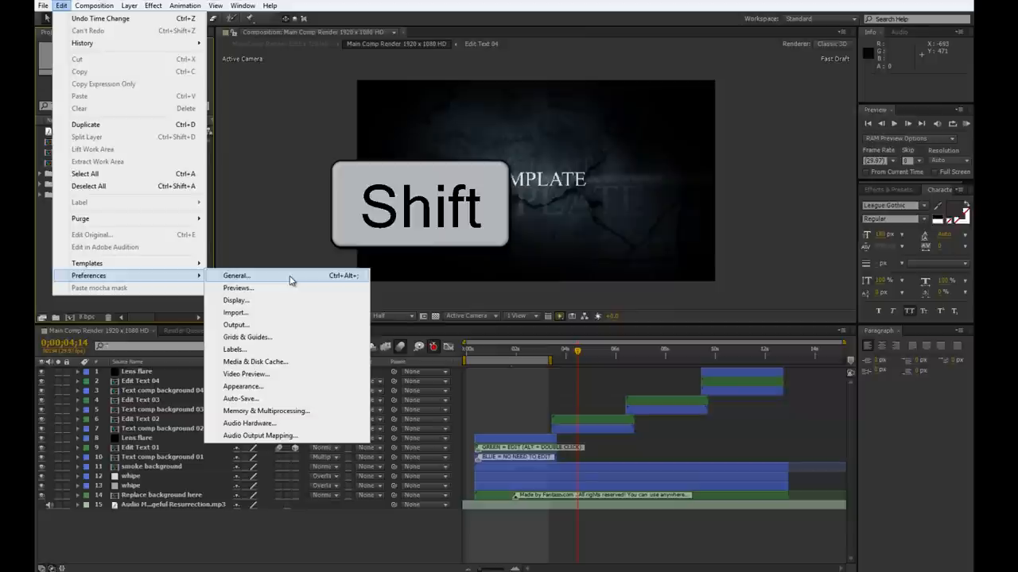
click(235, 275)
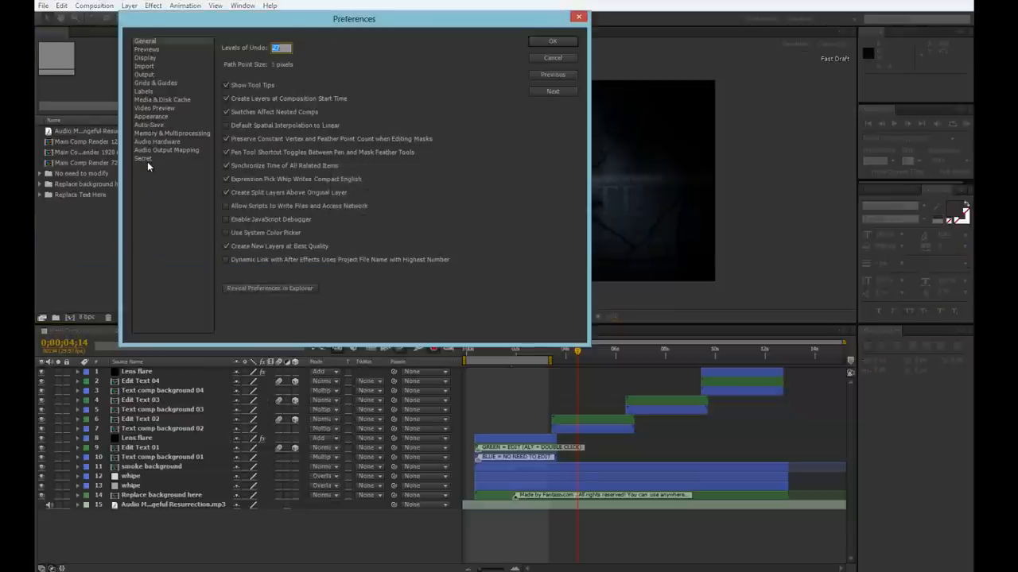
click(143, 159)
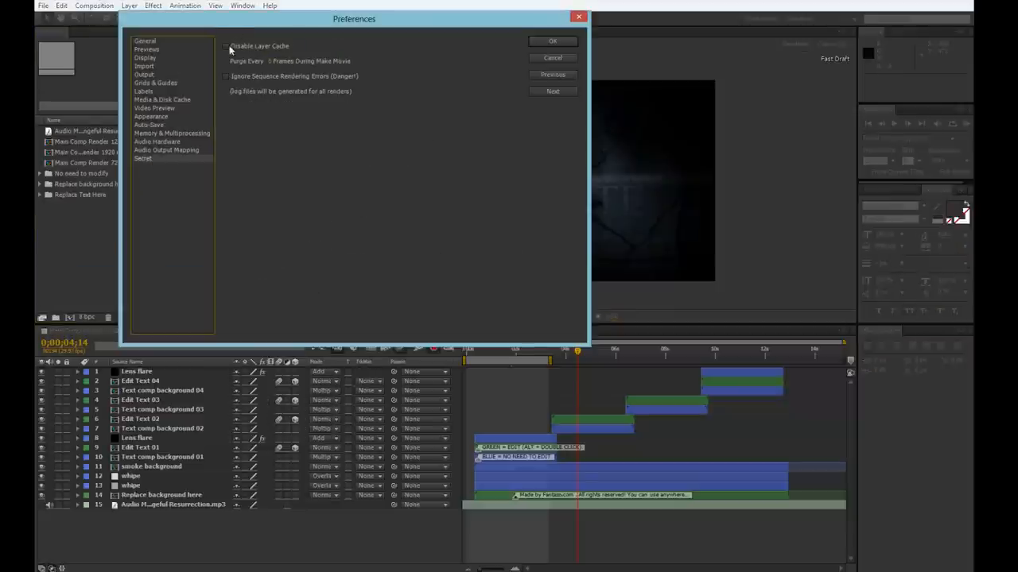
click(226, 46)
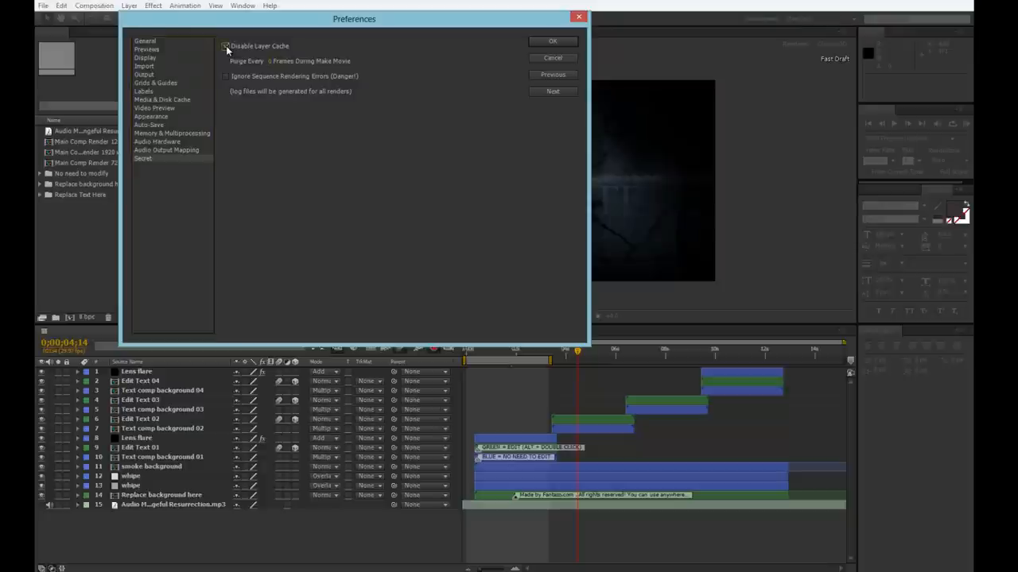
click(226, 45)
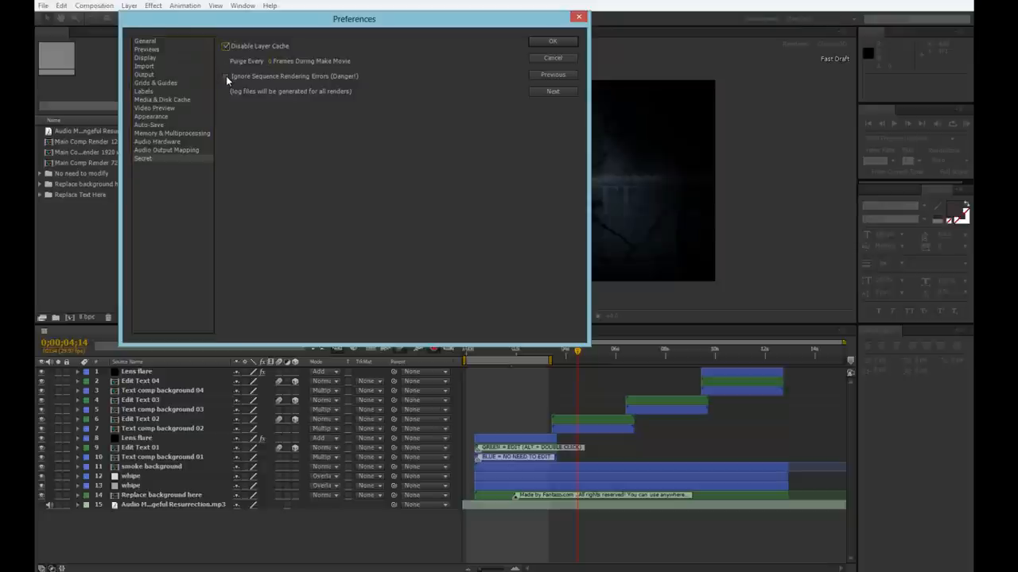
click(226, 76)
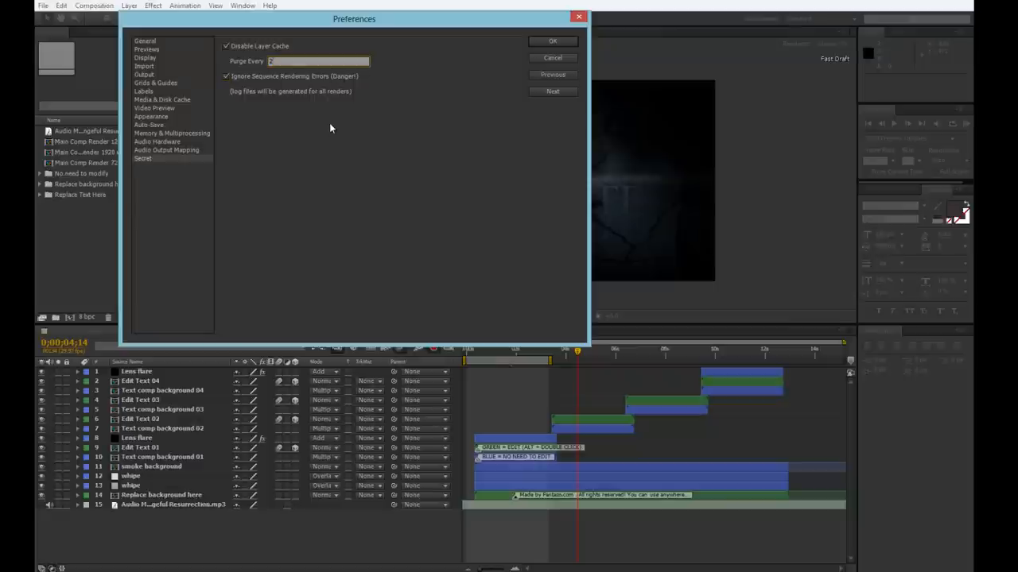
click(331, 60)
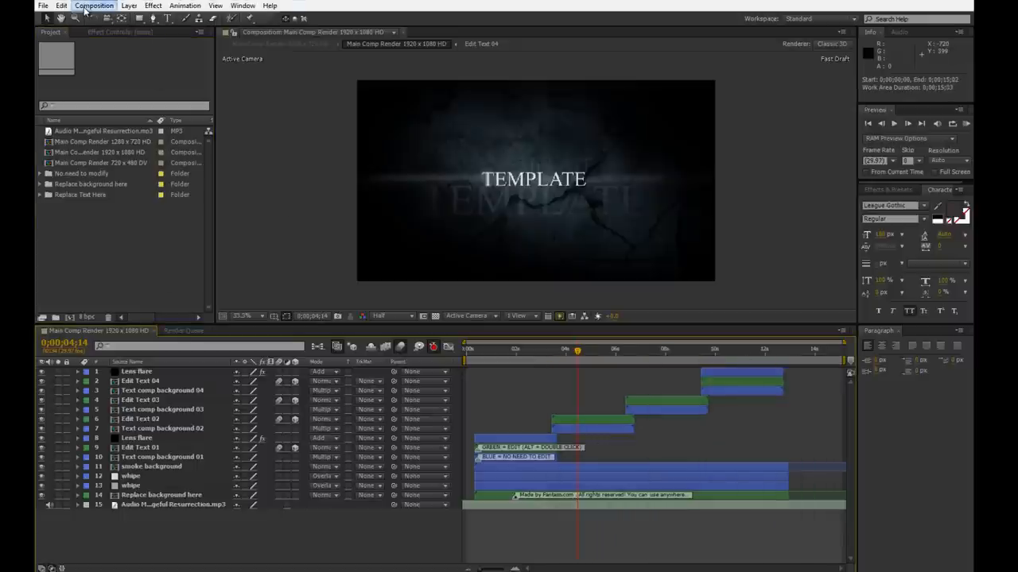
Add Main Comp Render to the Render Queue and review its Render Settings.
click(94, 7)
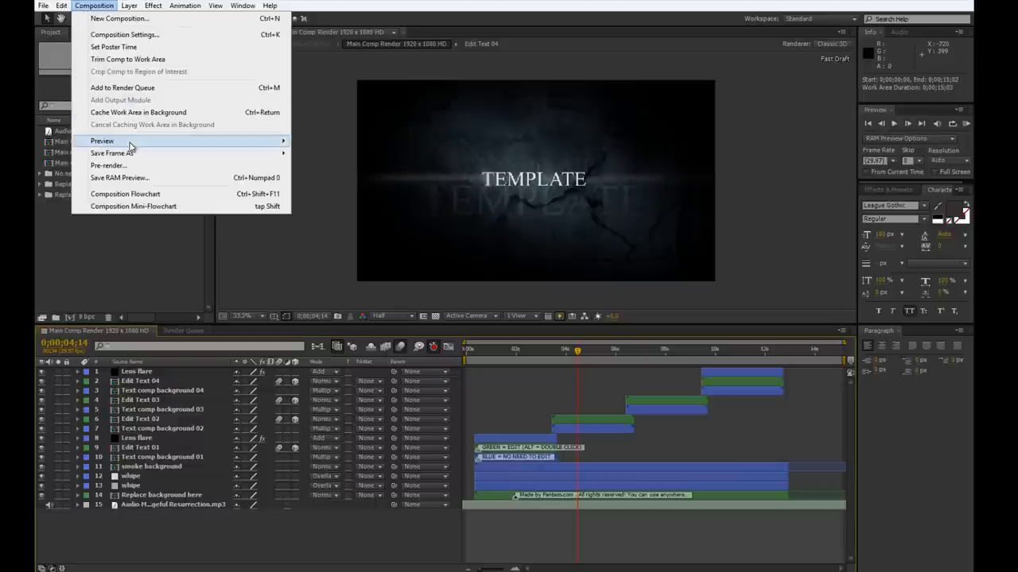
click(124, 87)
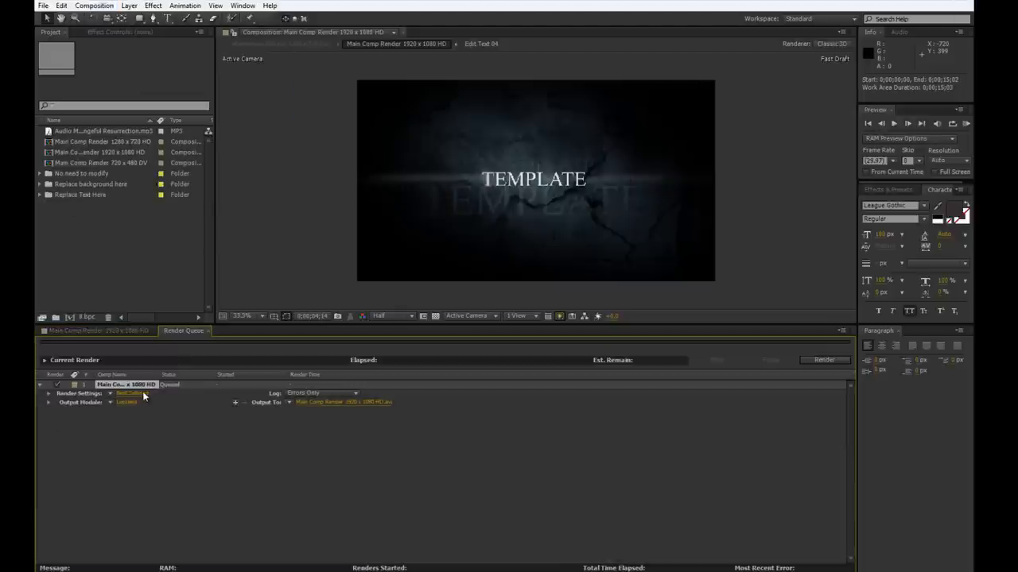
click(127, 394)
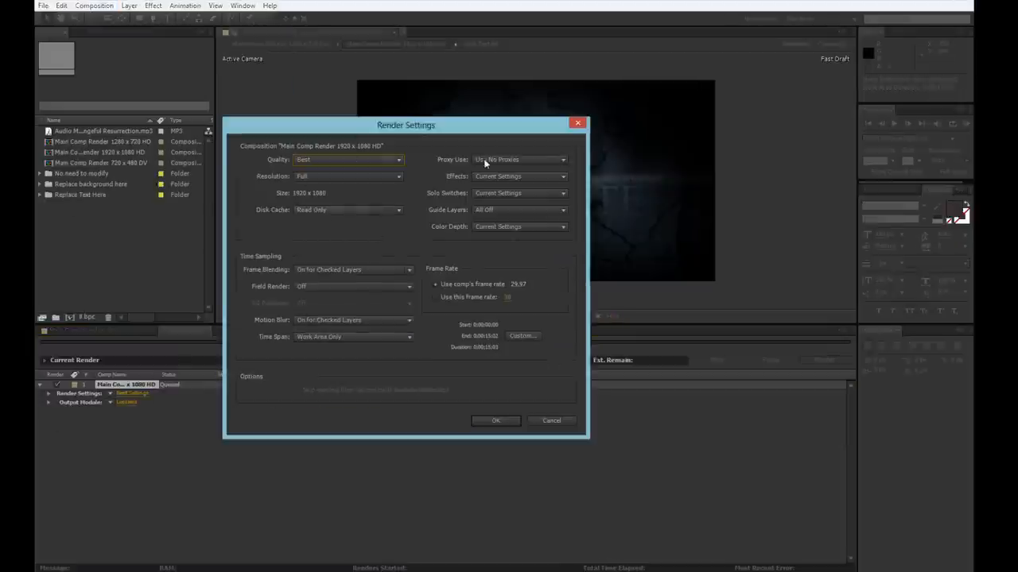
mouse_move(378, 396)
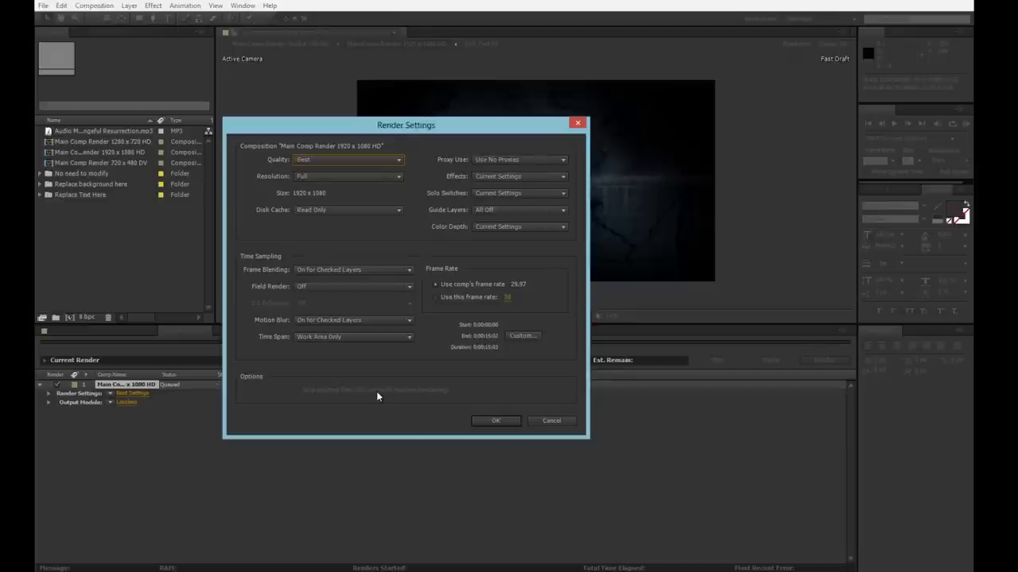
click(496, 420)
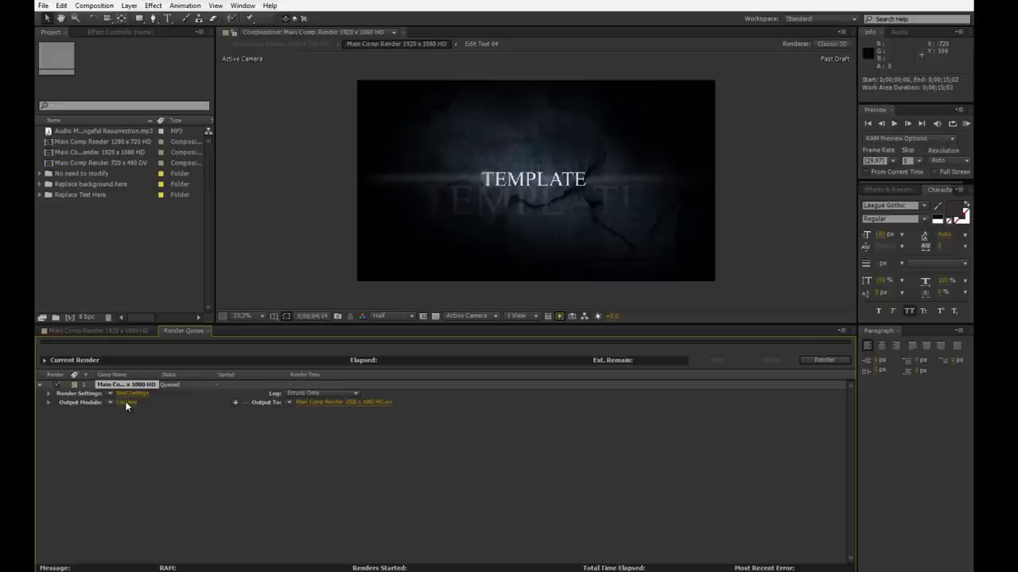
Set the Output Module format to QuickTime with the H.264 video codec.
click(125, 404)
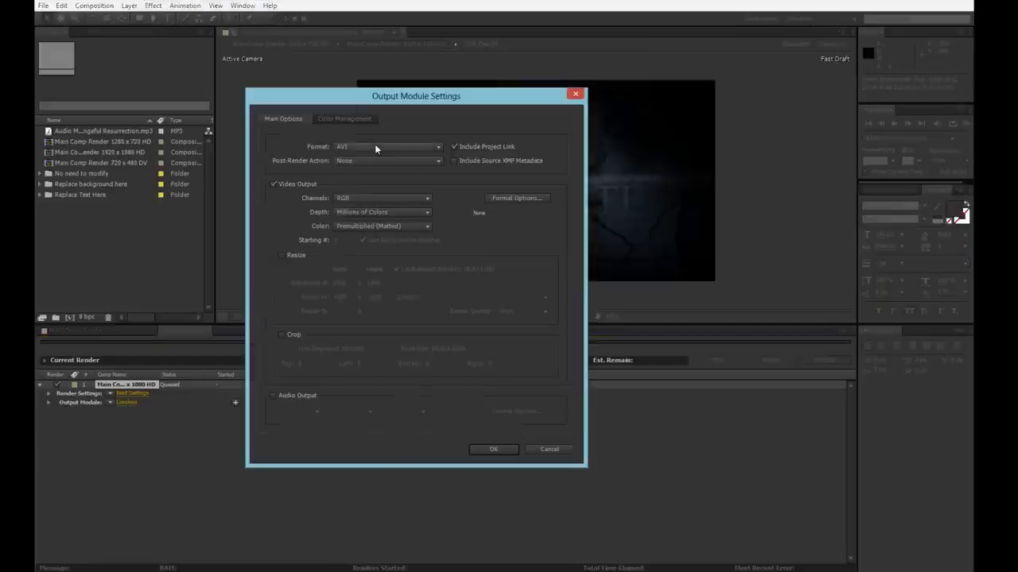
click(386, 147)
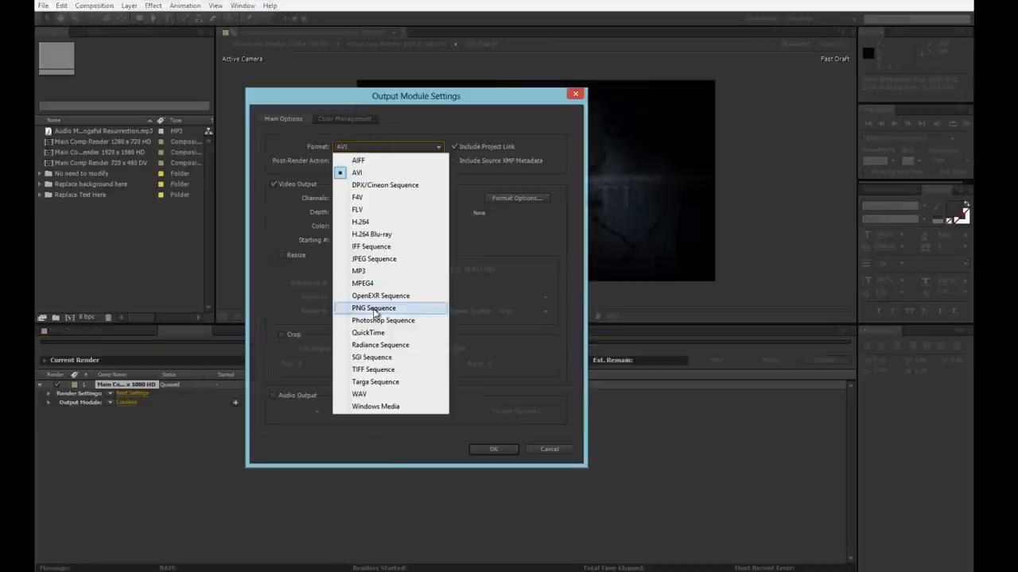
click(369, 333)
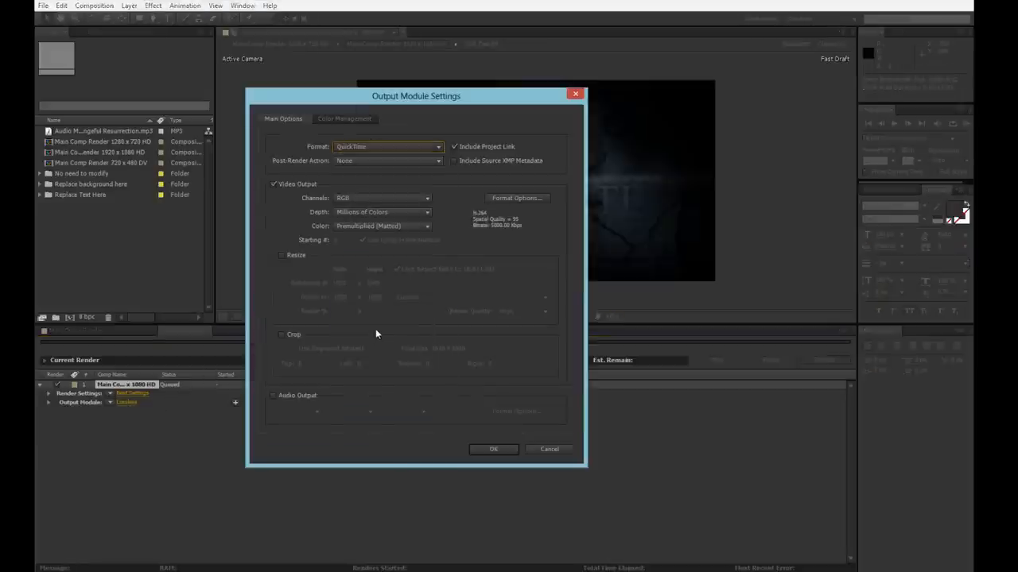
click(445, 161)
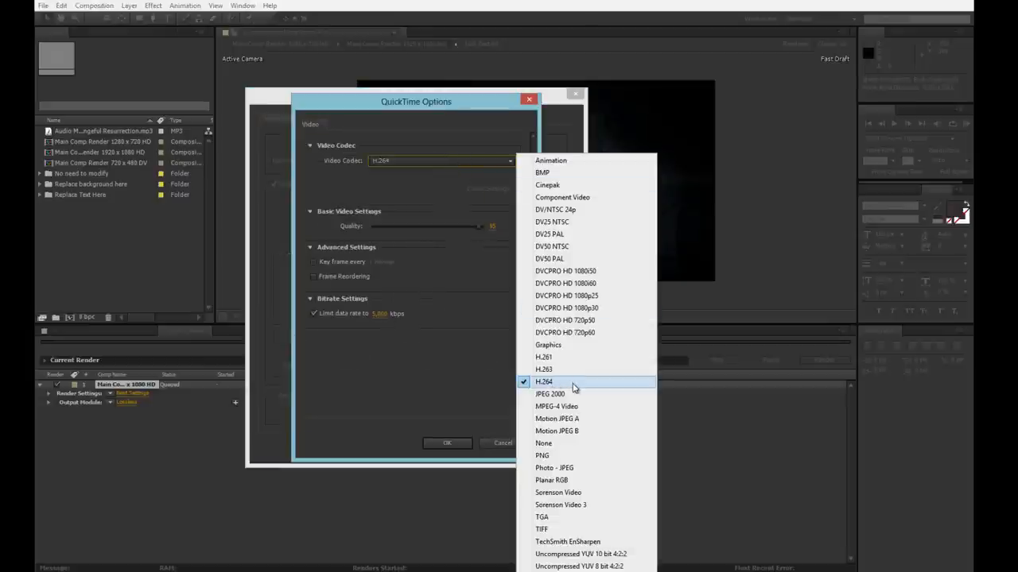
click(566, 381)
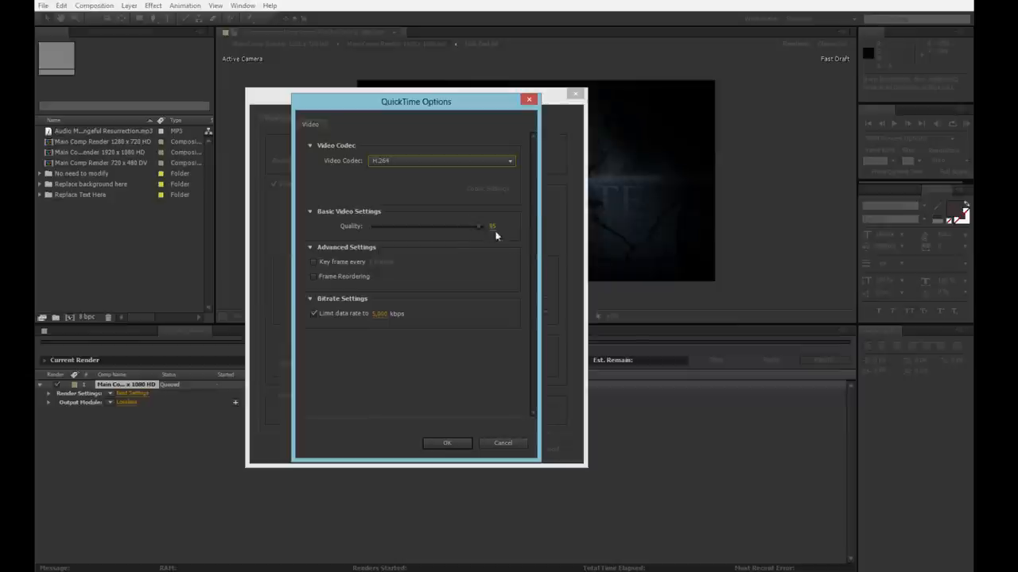
mouse_move(439, 442)
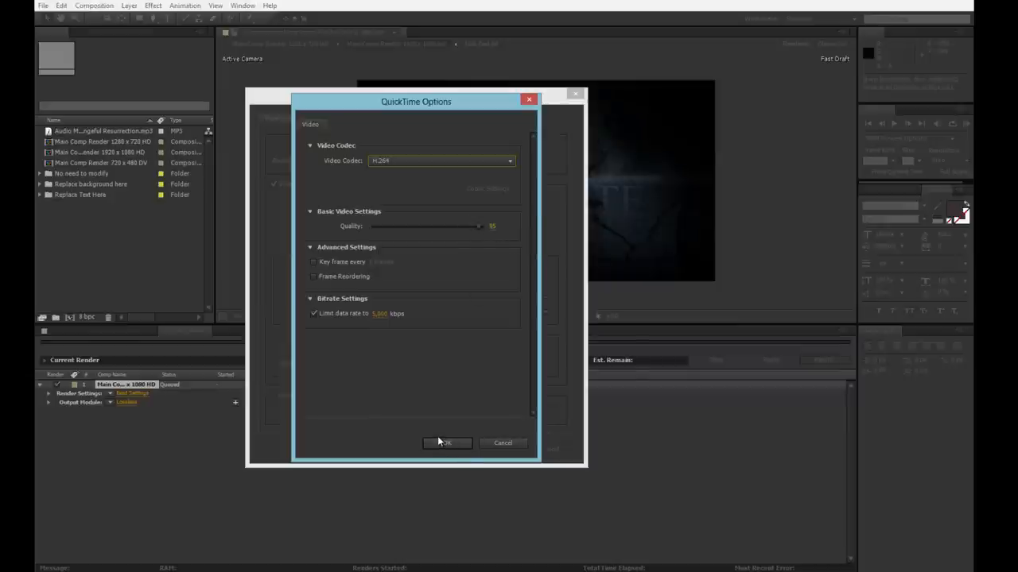
click(446, 442)
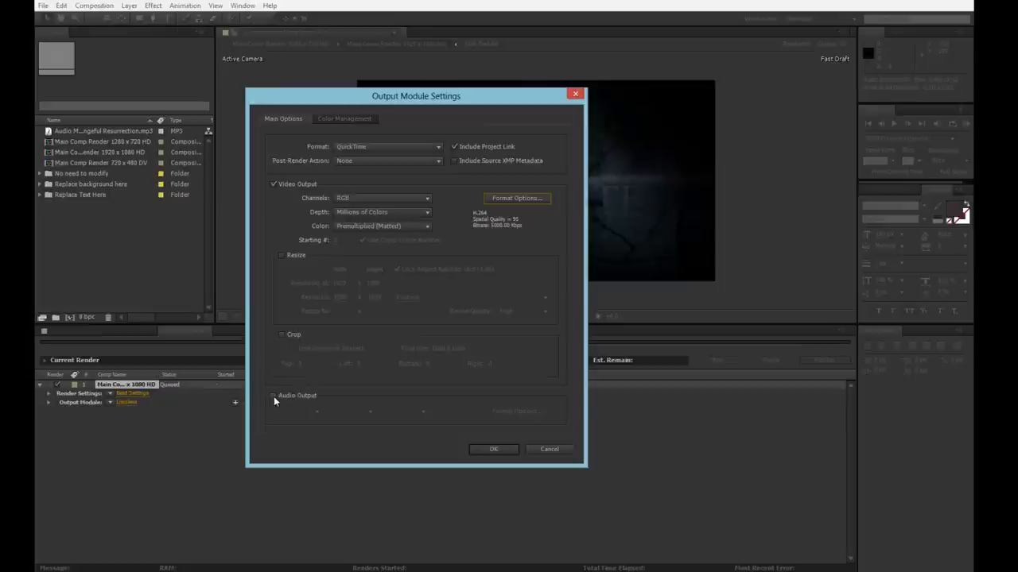
Enable Audio Output at 48.000 kHz and apply the Output Module settings.
click(274, 394)
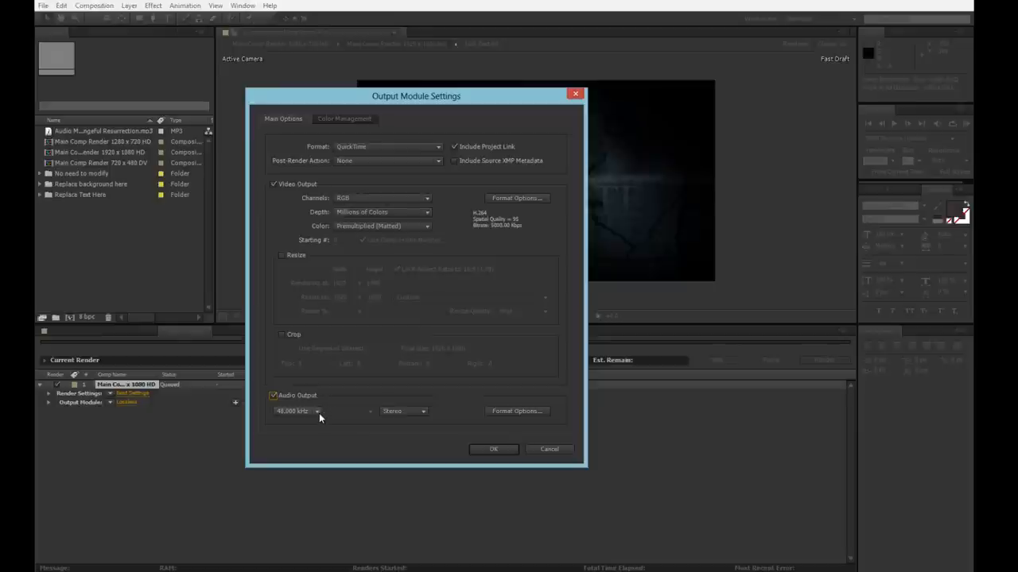
click(316, 411)
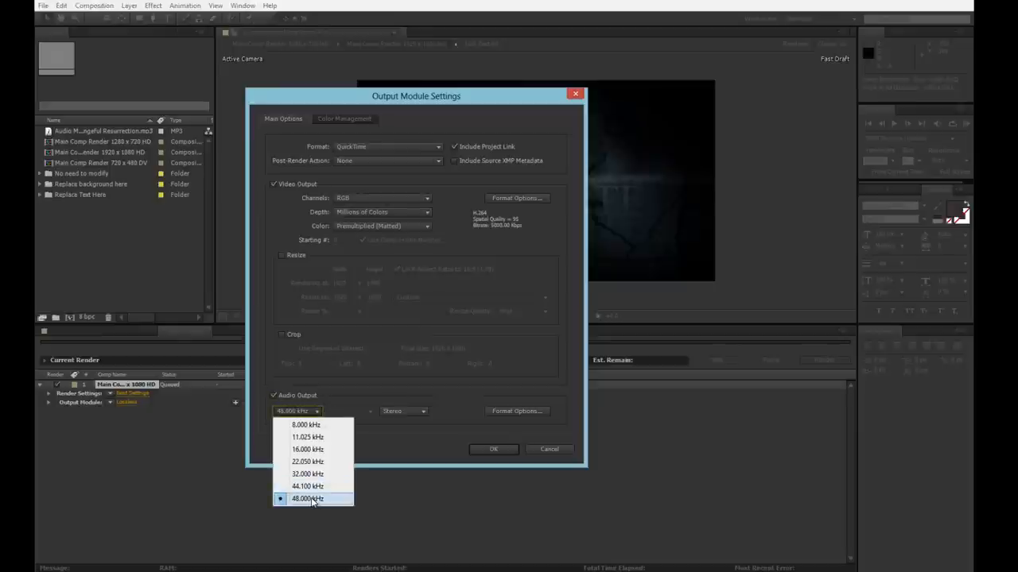
click(311, 499)
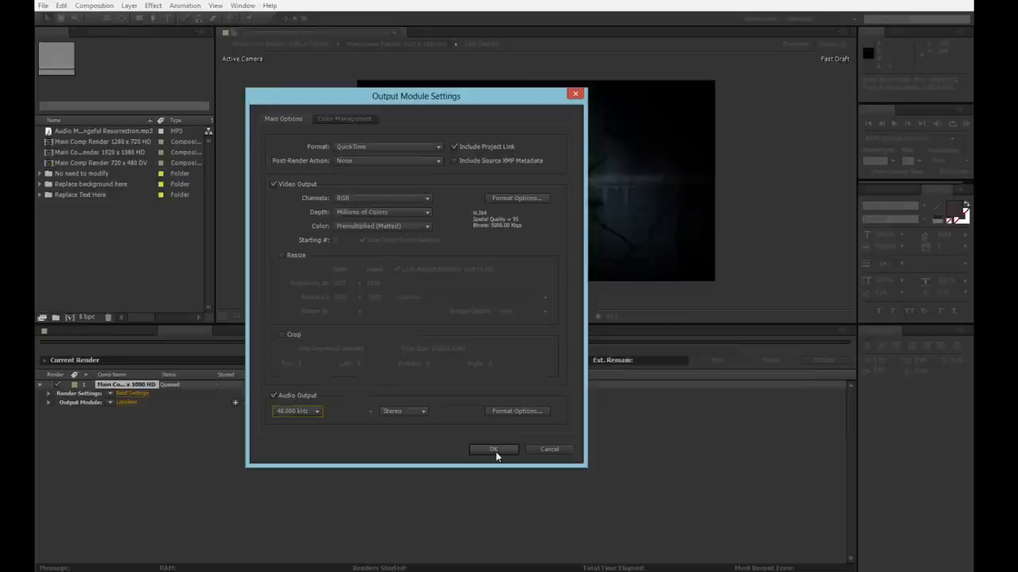
click(492, 449)
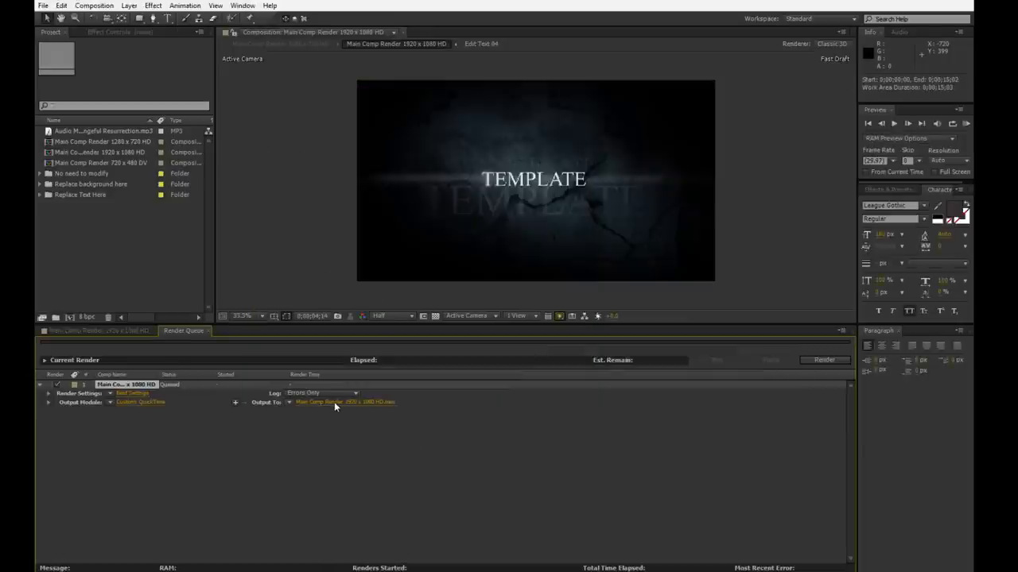
Save the render output as Free Template.mov in the Free project 01 - The power folder.
click(340, 403)
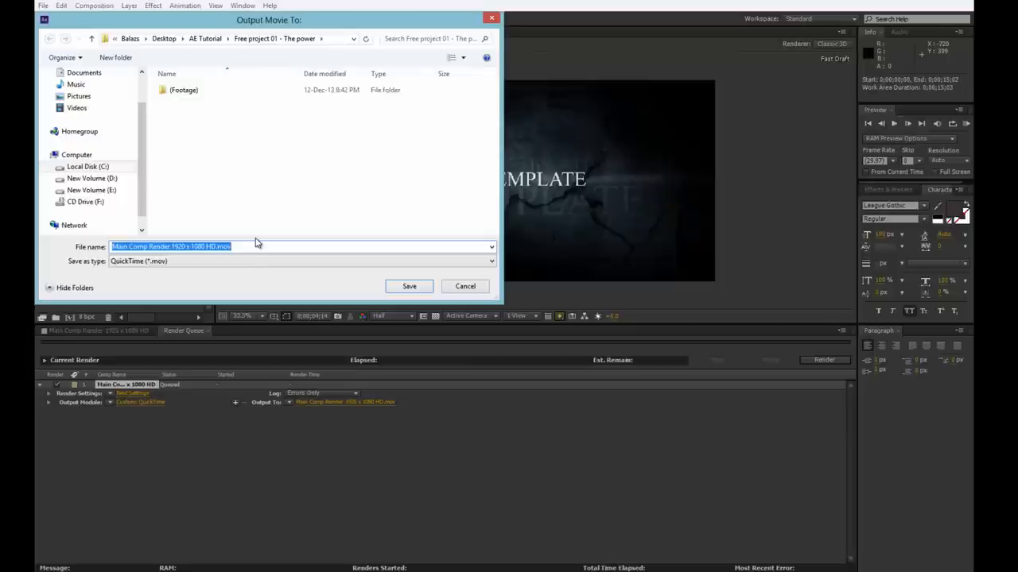
text(Free Template)
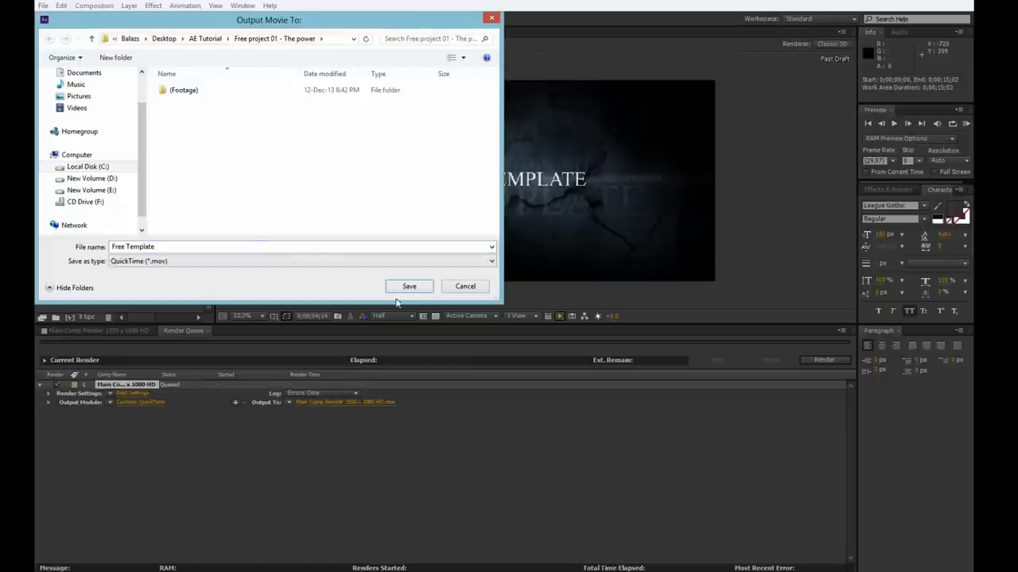
click(409, 286)
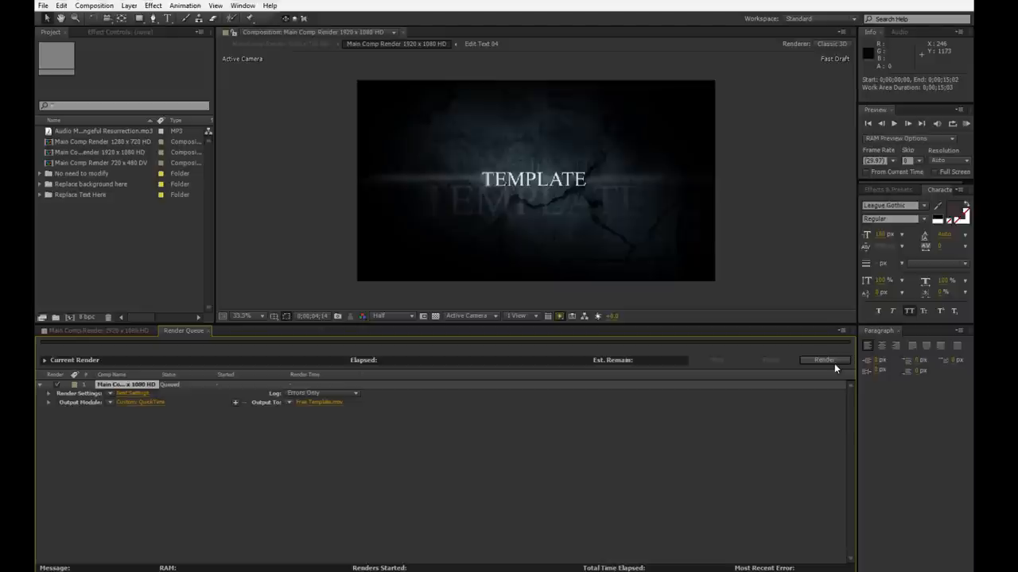
mouse_move(833, 364)
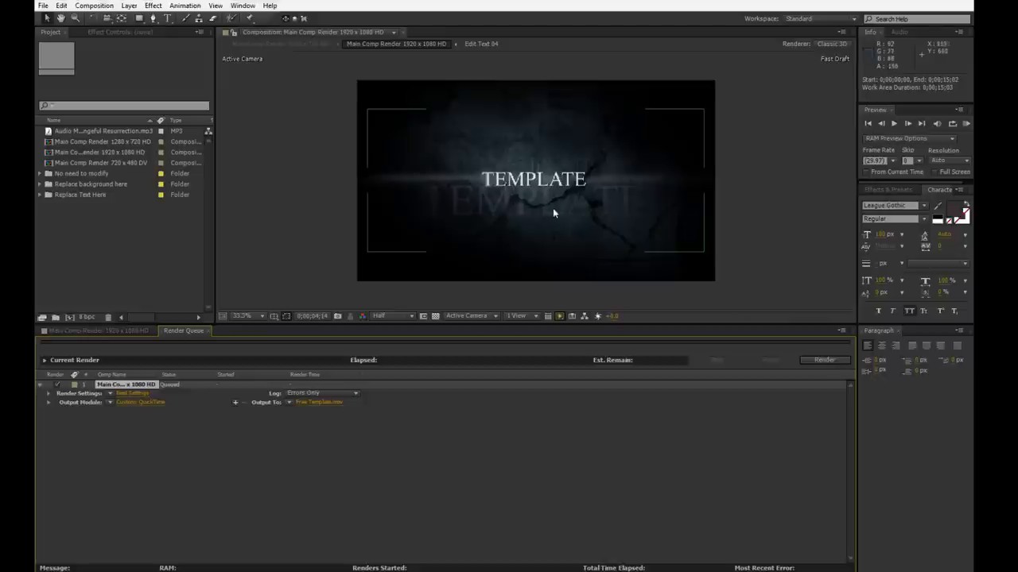
mouse_move(692, 407)
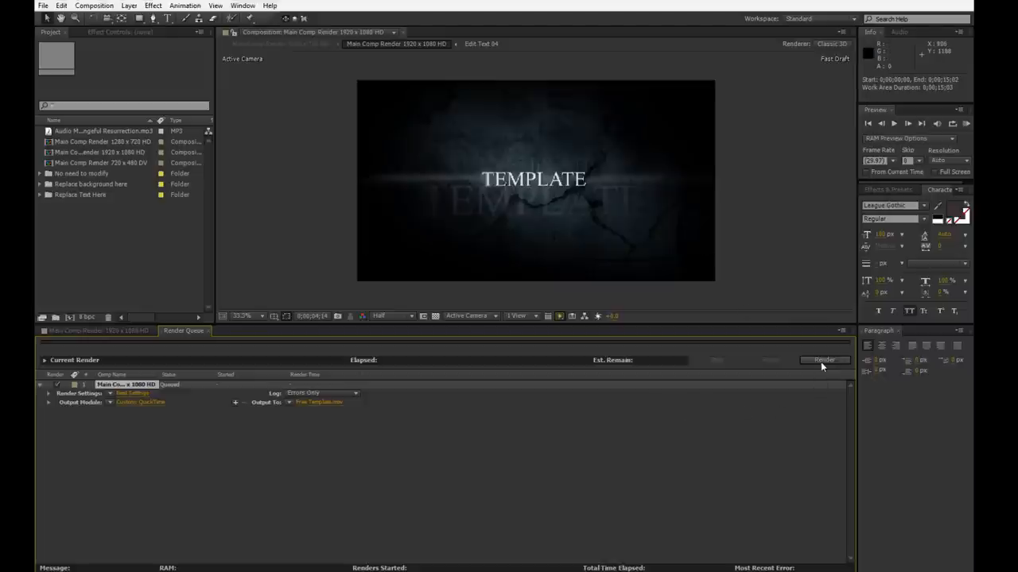
Render the queued composition and play back the finished Free Template.mov.
click(824, 359)
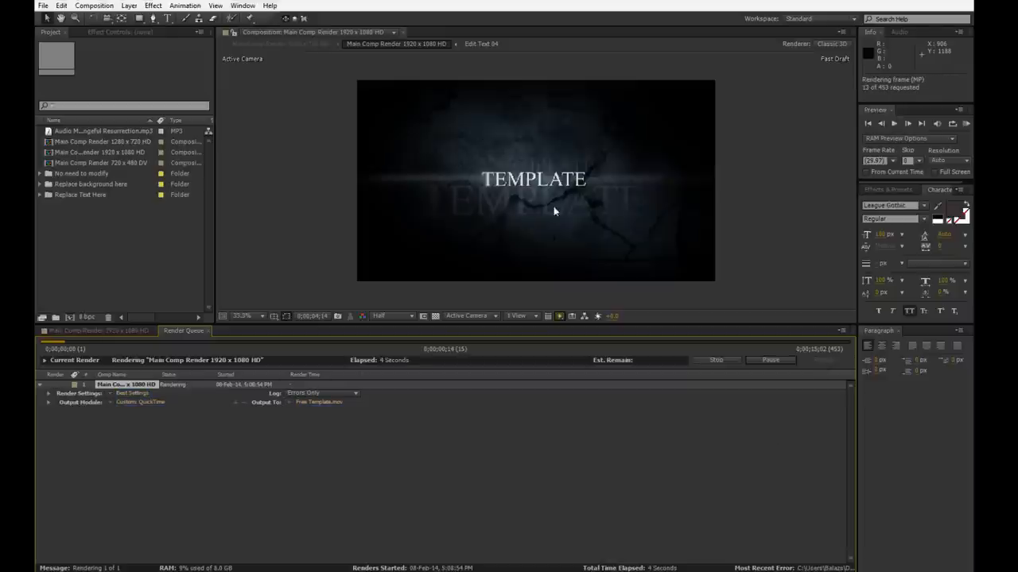
mouse_move(620, 201)
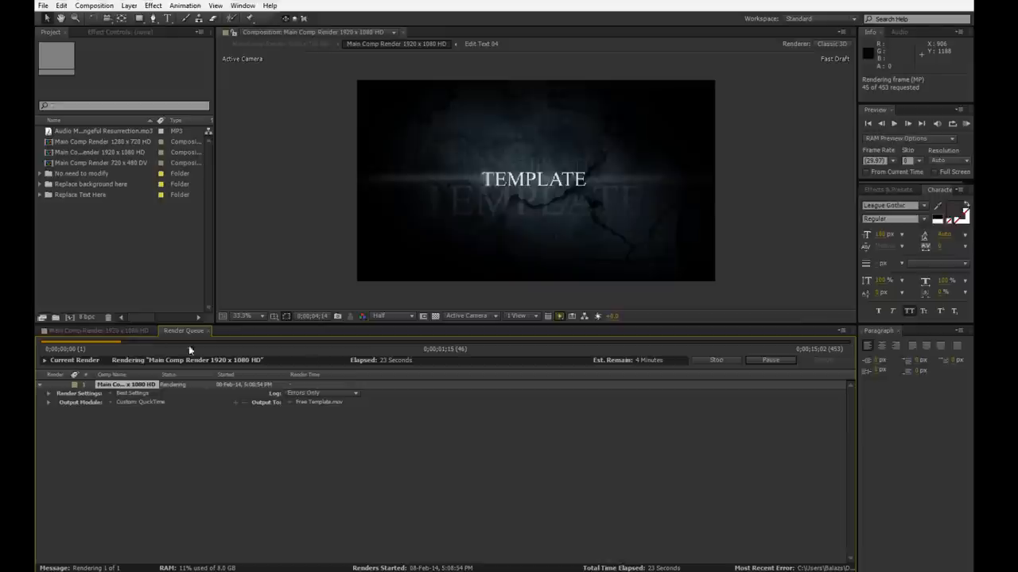
mouse_move(700, 388)
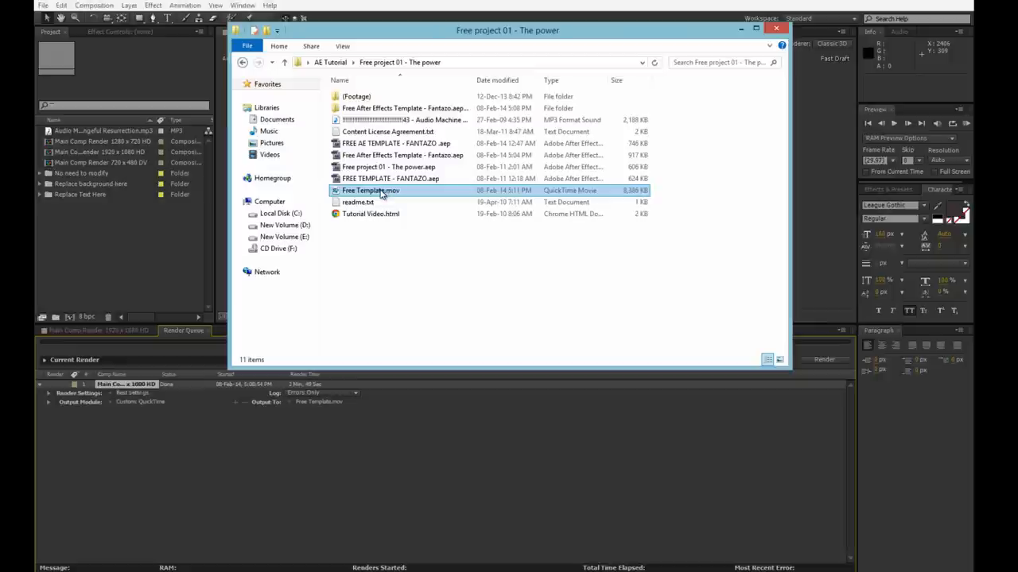
double_click(369, 191)
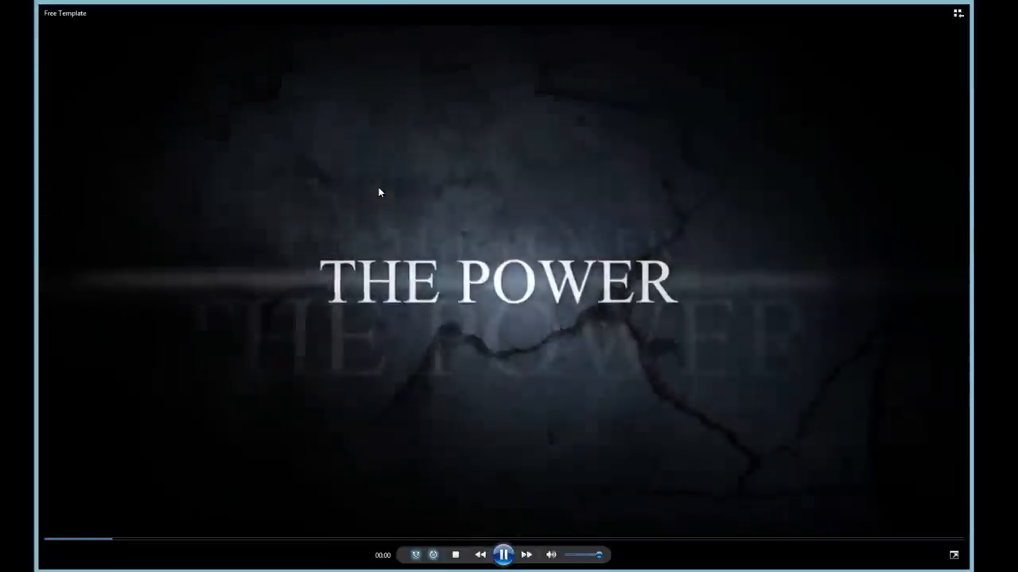